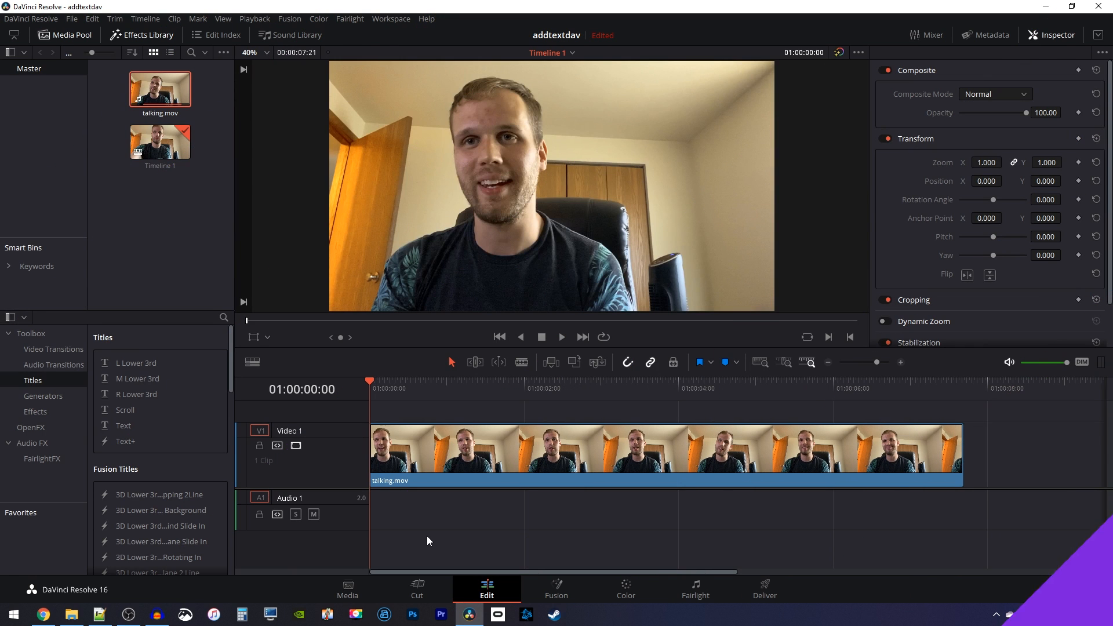
Step: Preview the talking-head clip, then move to the Color page for grading
left_click(563, 336)
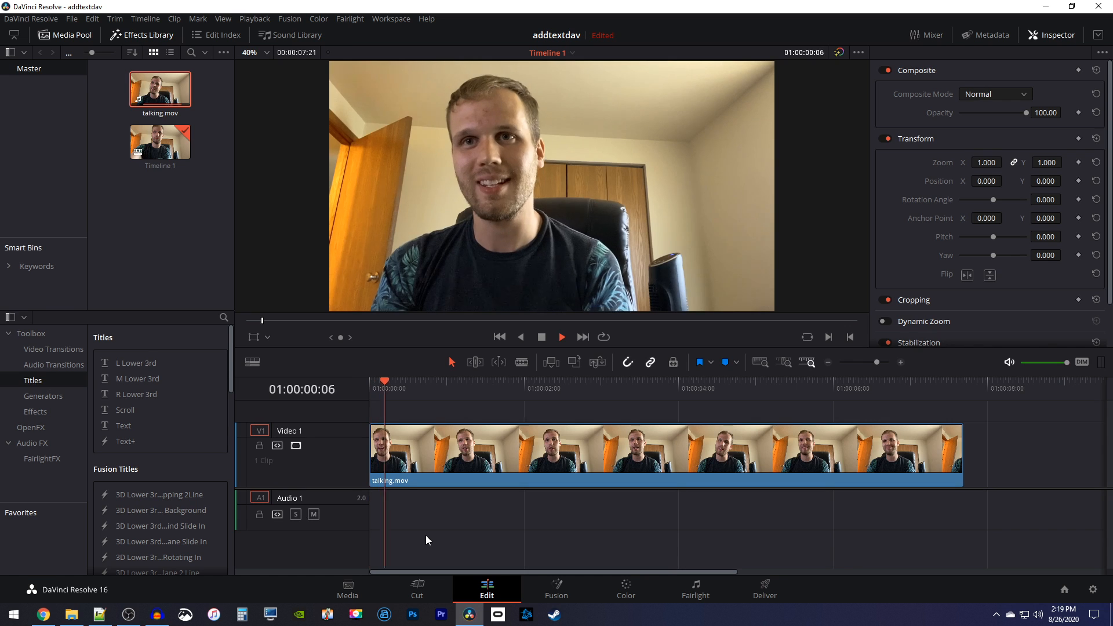
left_click(537, 380)
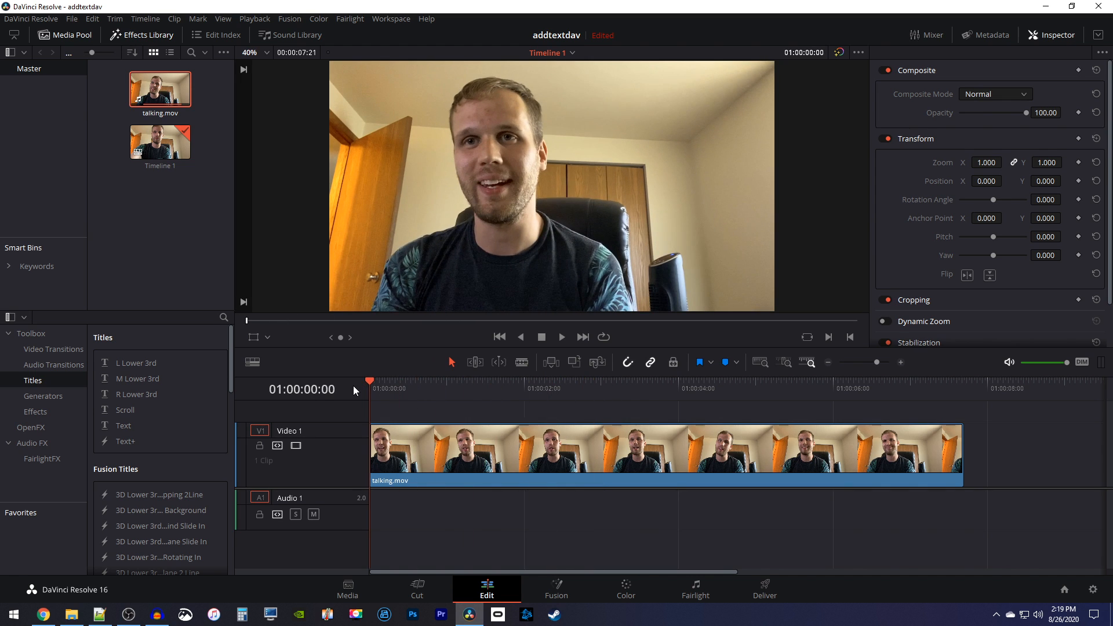
left_click(625, 585)
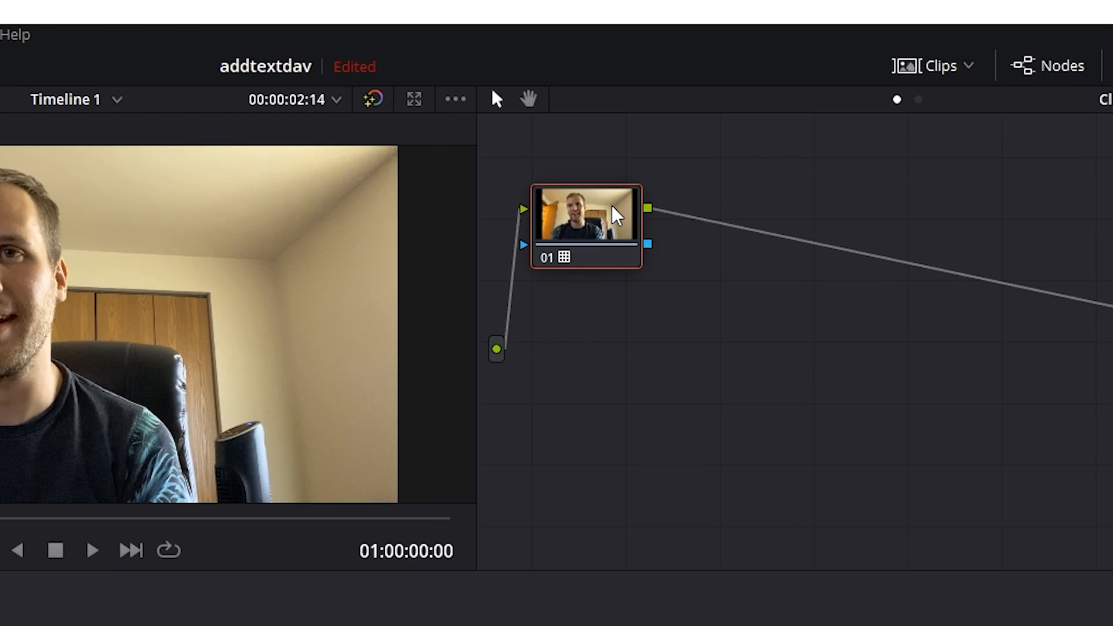
Step: Add a serial node after node 01
right_click(616, 216)
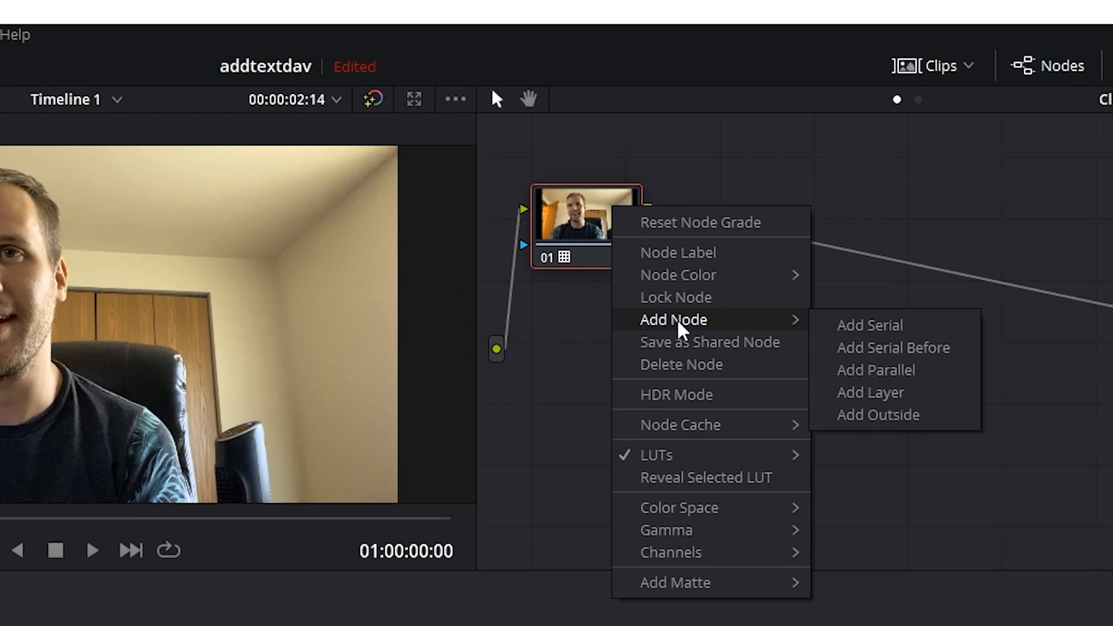
mouse_move(846, 330)
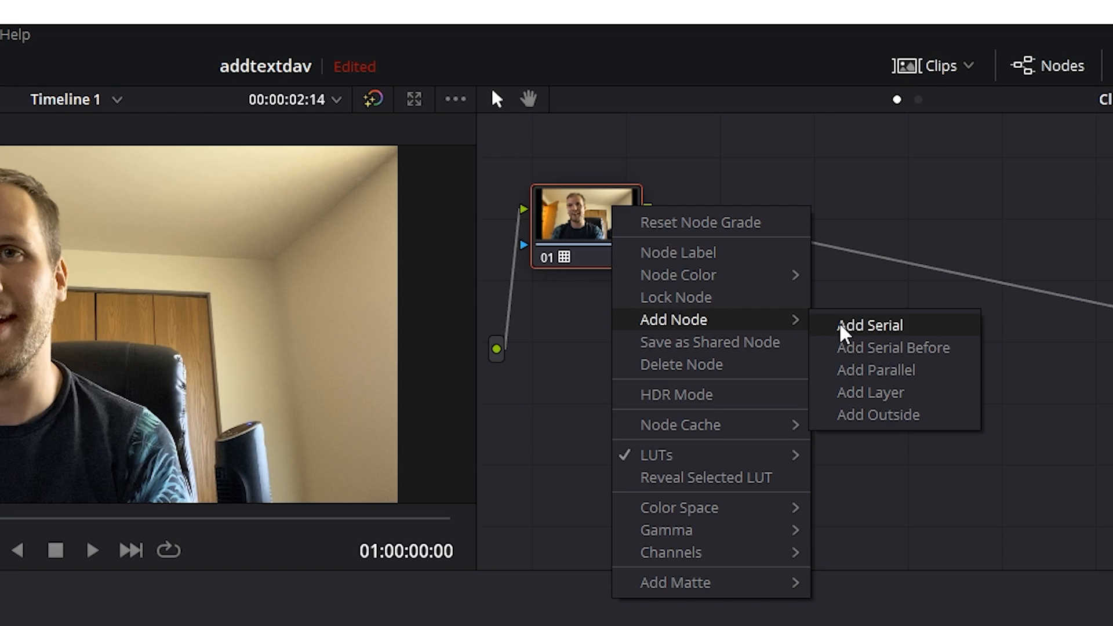
left_click(869, 325)
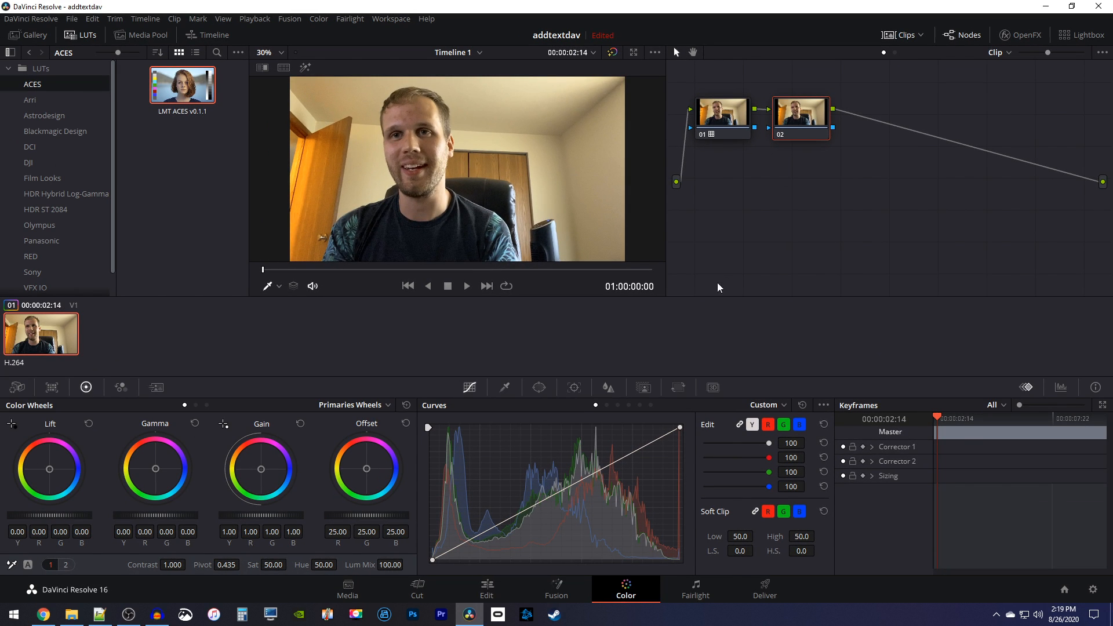
Step: Enable a Curve (pen) window on node 02 for outlining the head
left_click(538, 387)
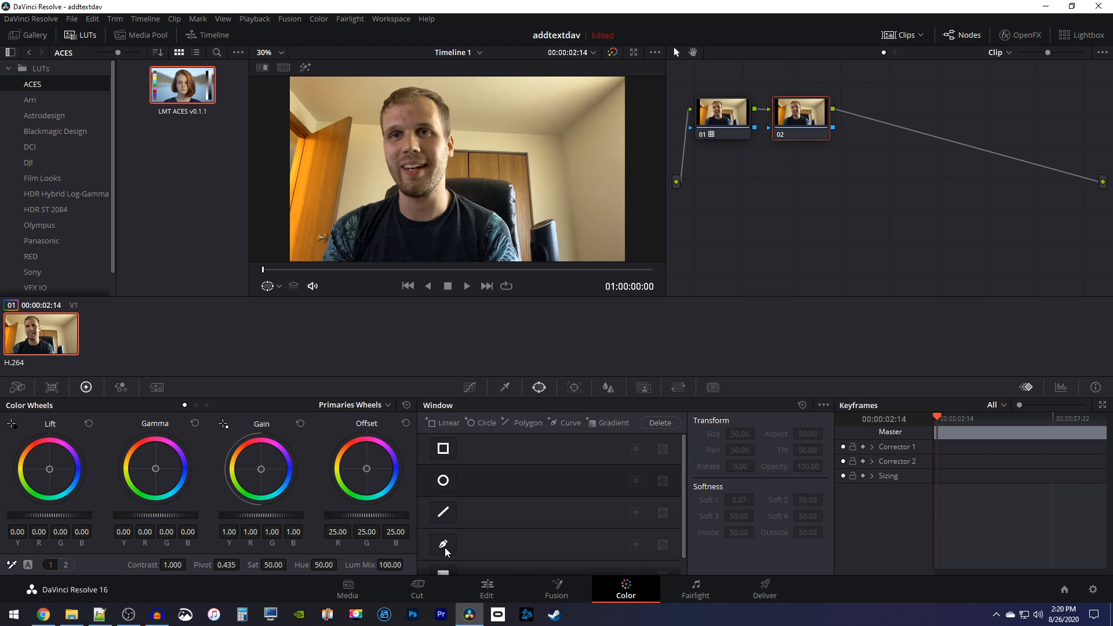
left_click(443, 545)
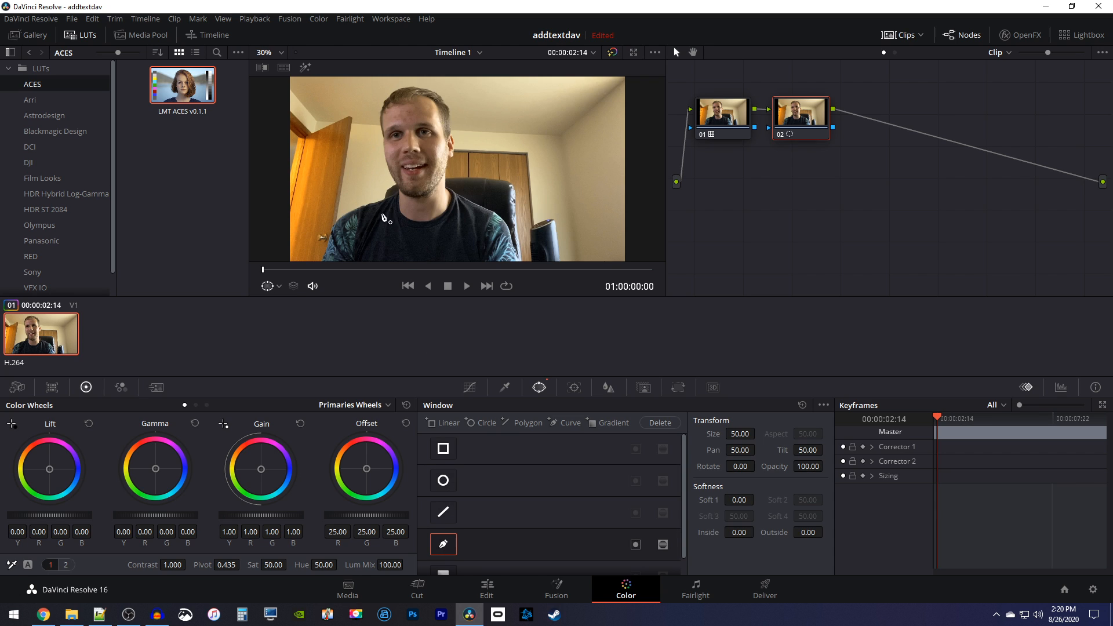
mouse_move(388, 171)
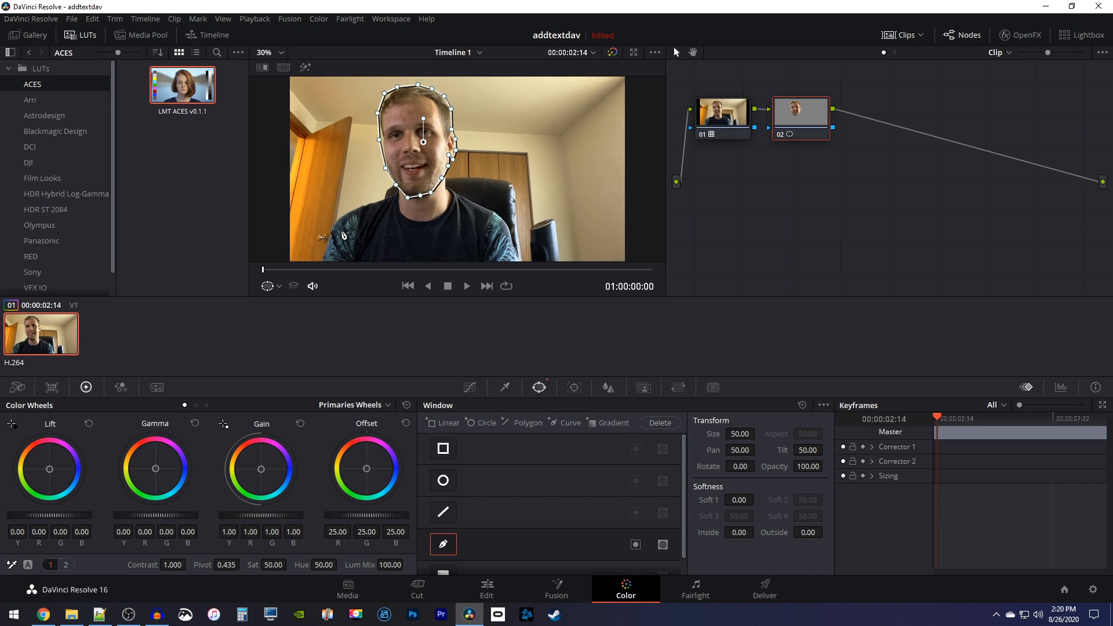
mouse_move(487, 353)
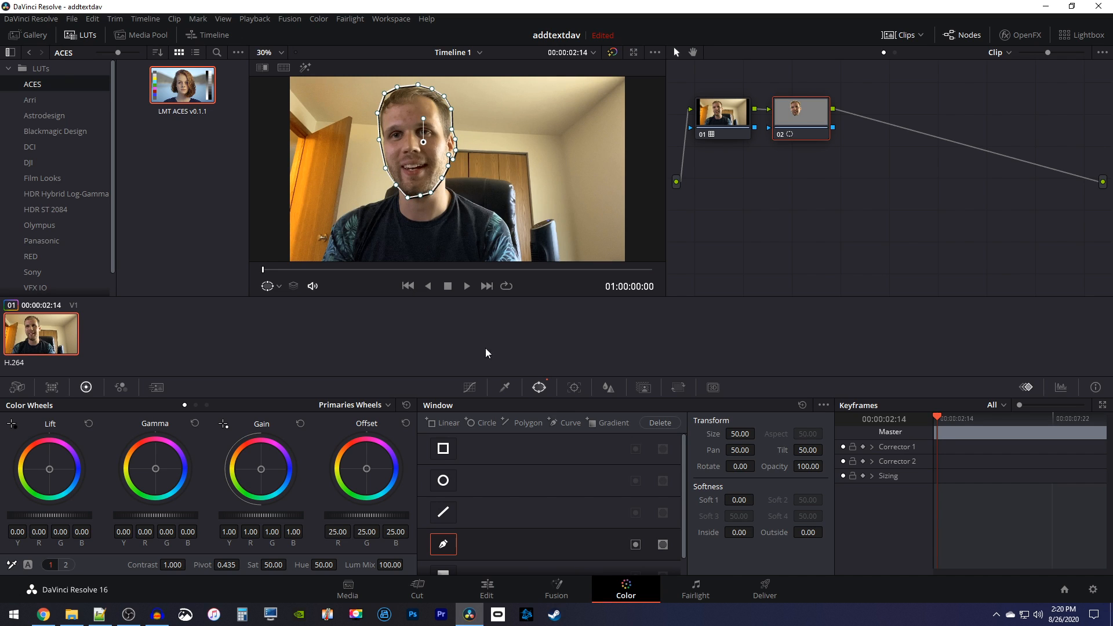
Step: Track the head window forward through the clip with the Tracker
left_click(573, 388)
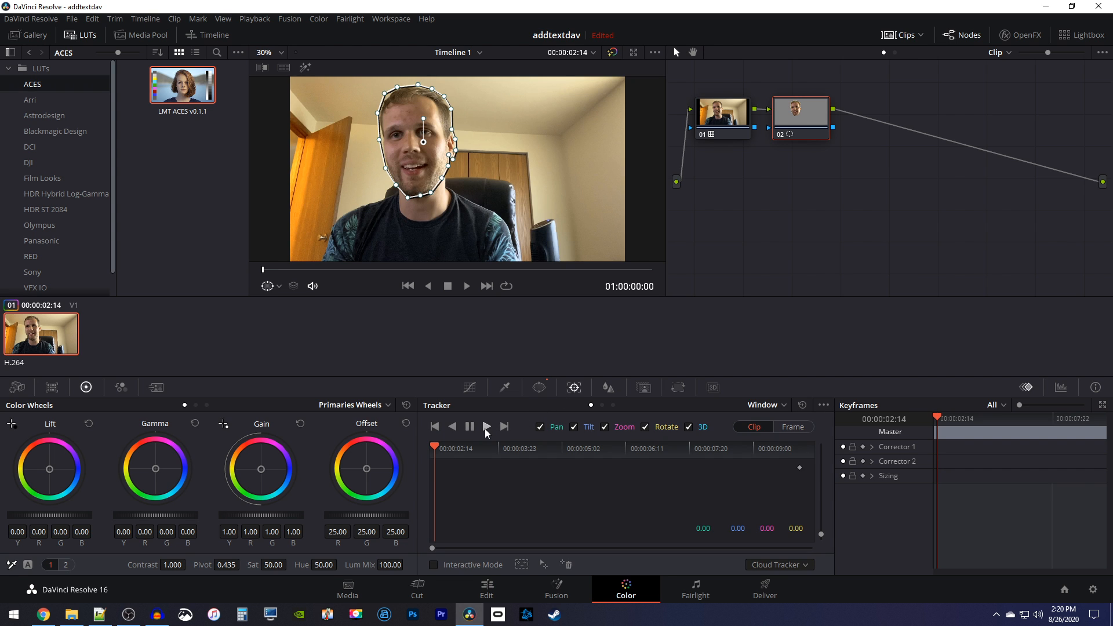
left_click(487, 427)
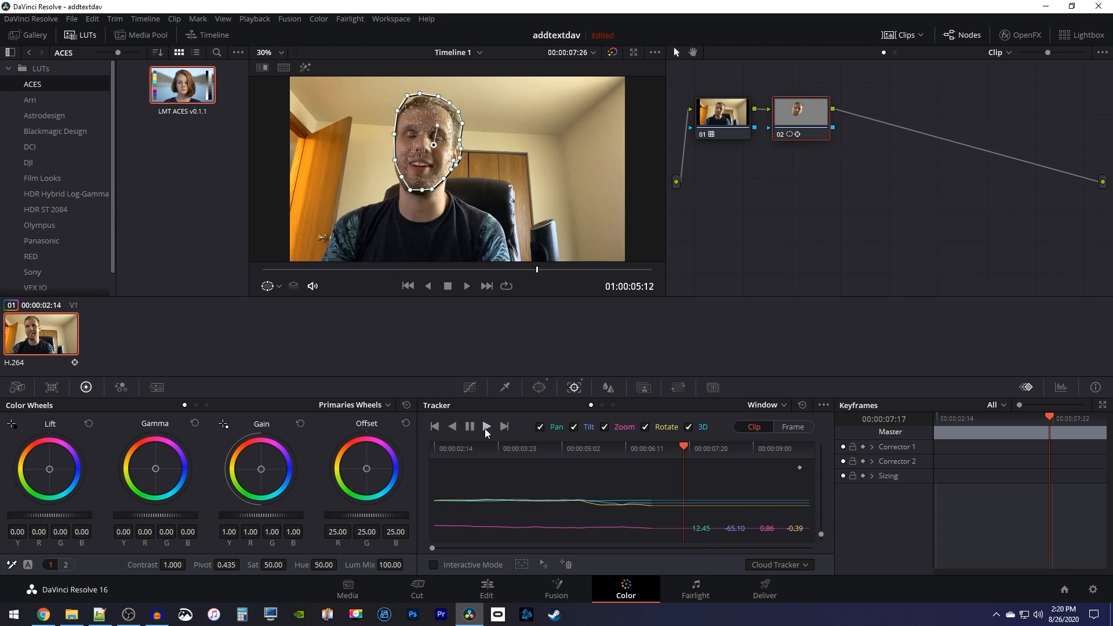
left_click(487, 427)
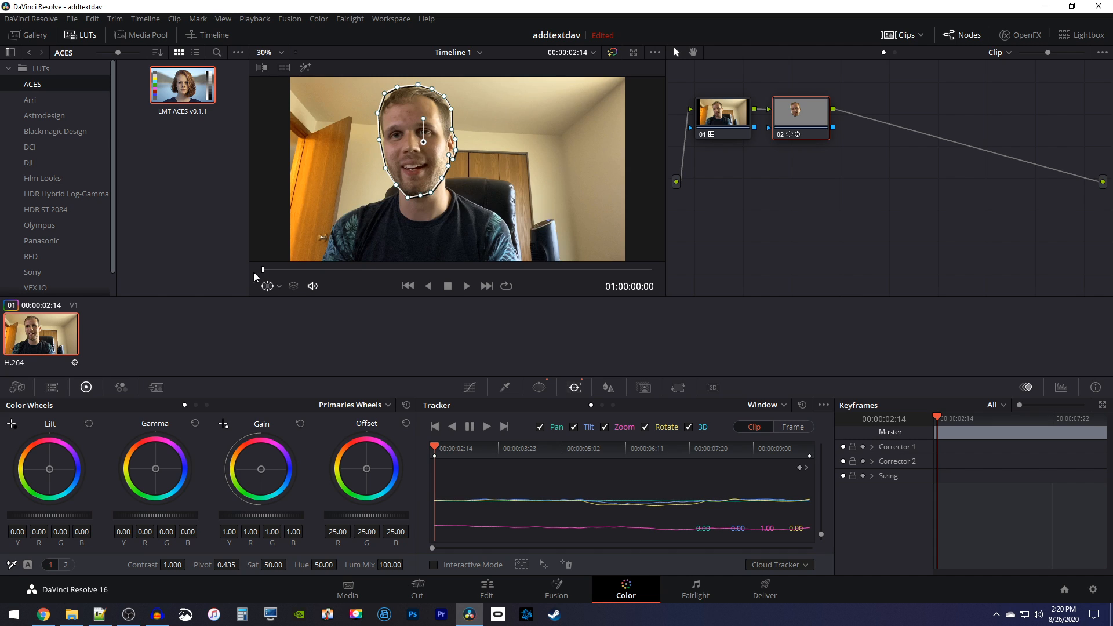
Step: Add a second Curve window around the shoulders and torso and track it forward
left_click(539, 388)
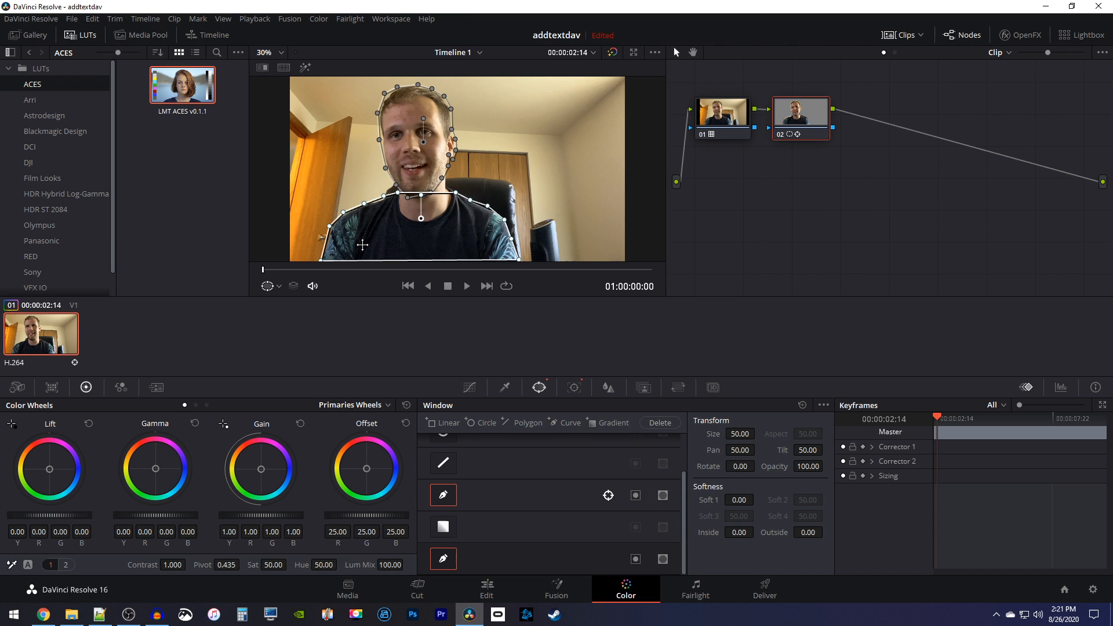
mouse_move(575, 394)
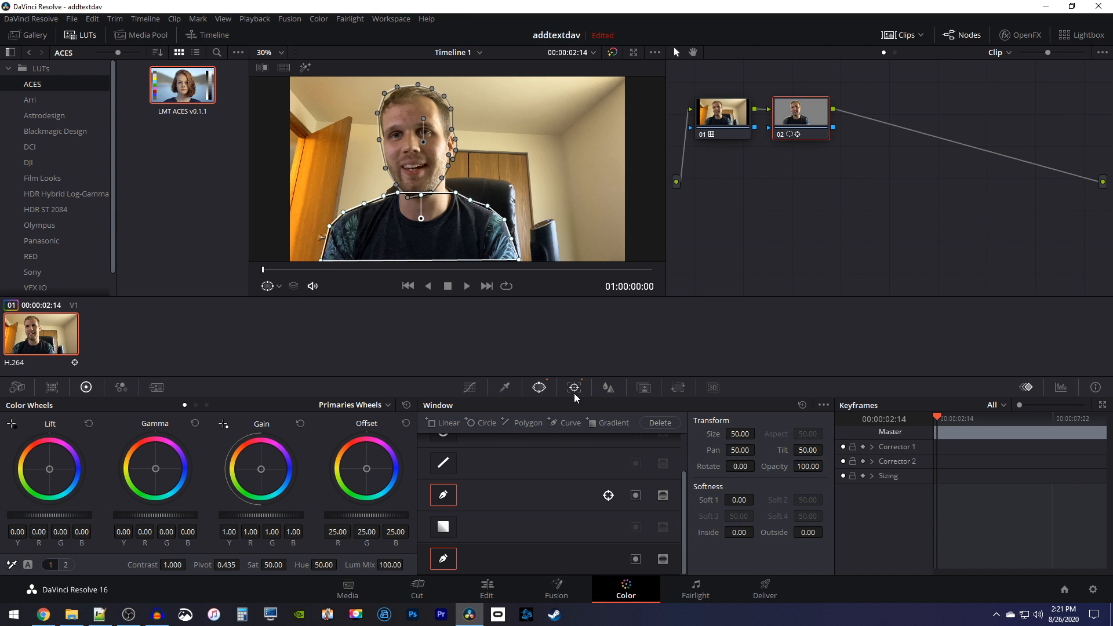
left_click(574, 387)
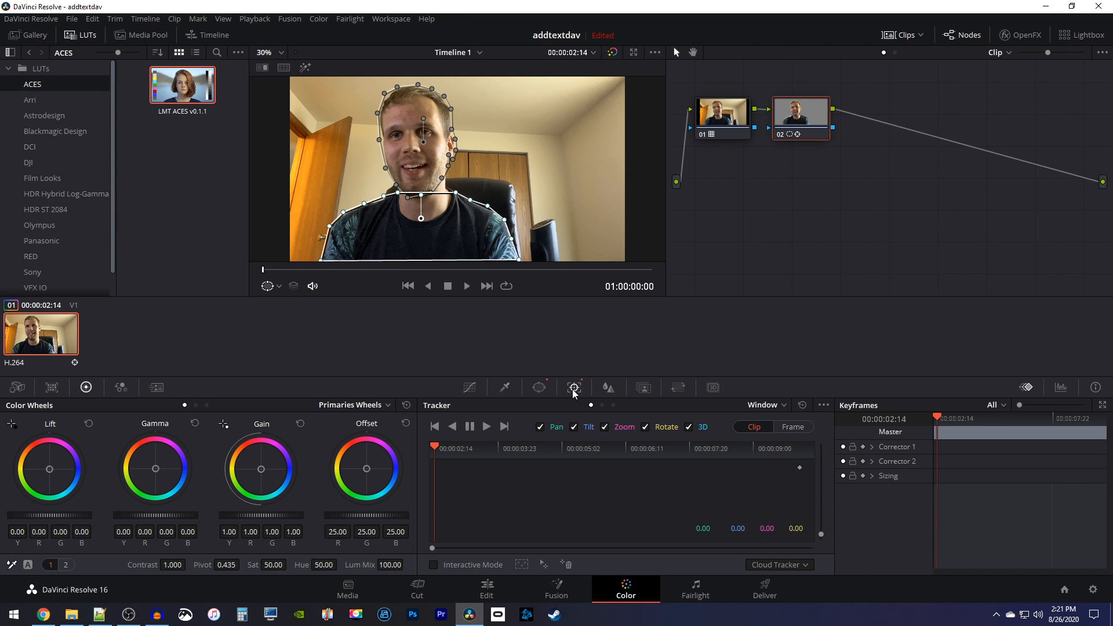
left_click(487, 427)
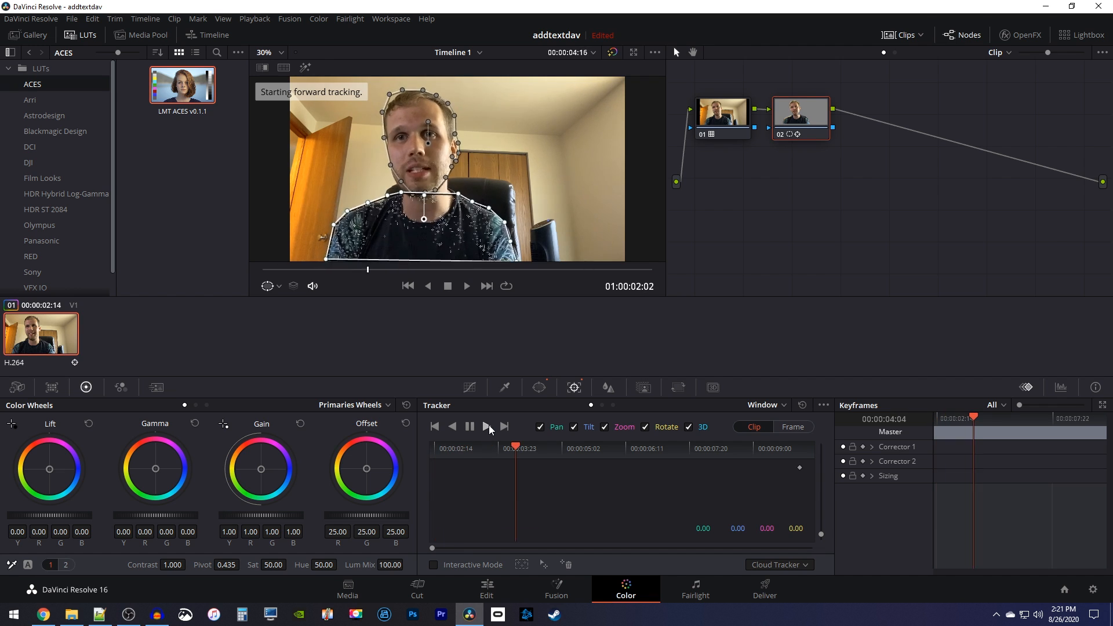
left_click(487, 427)
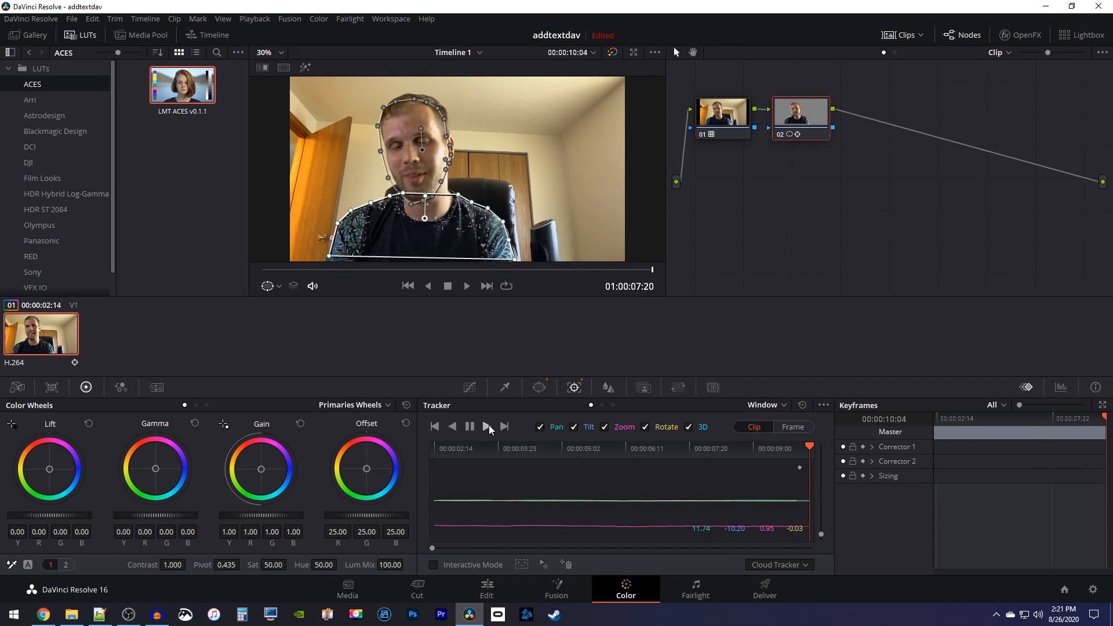
Step: Add an outside node after node 02, creating Corrector 3
right_click(809, 114)
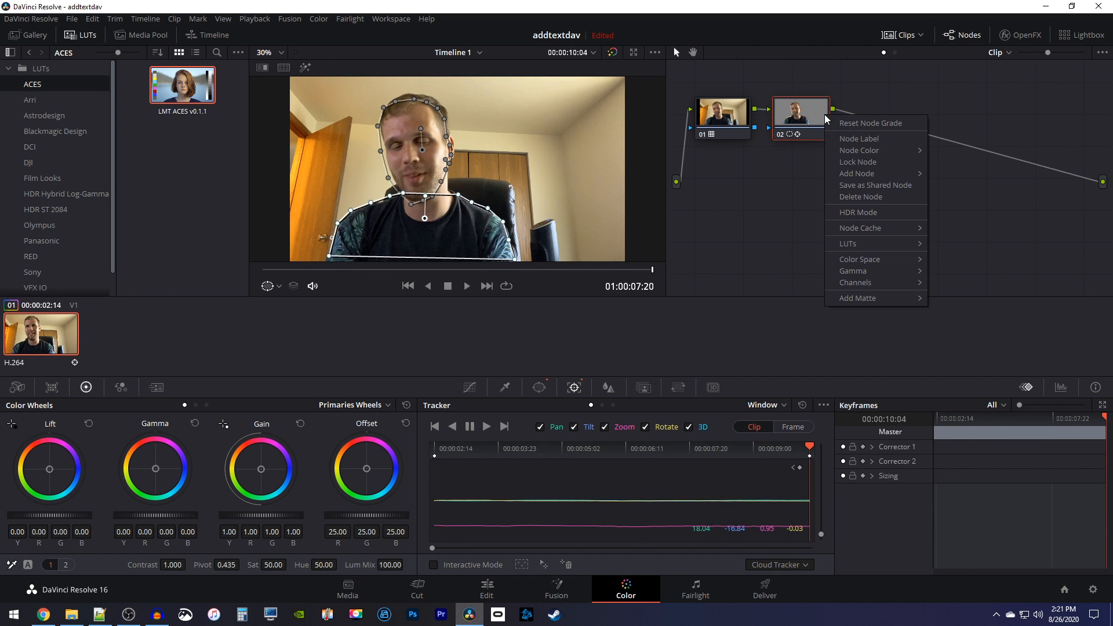
mouse_move(870, 169)
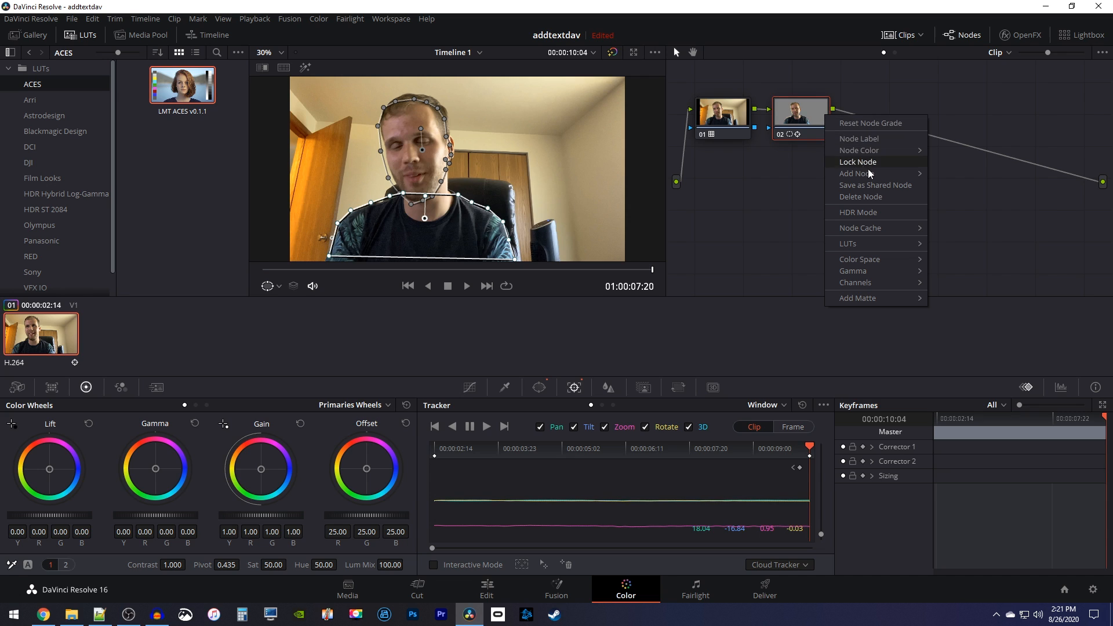
mouse_move(856, 174)
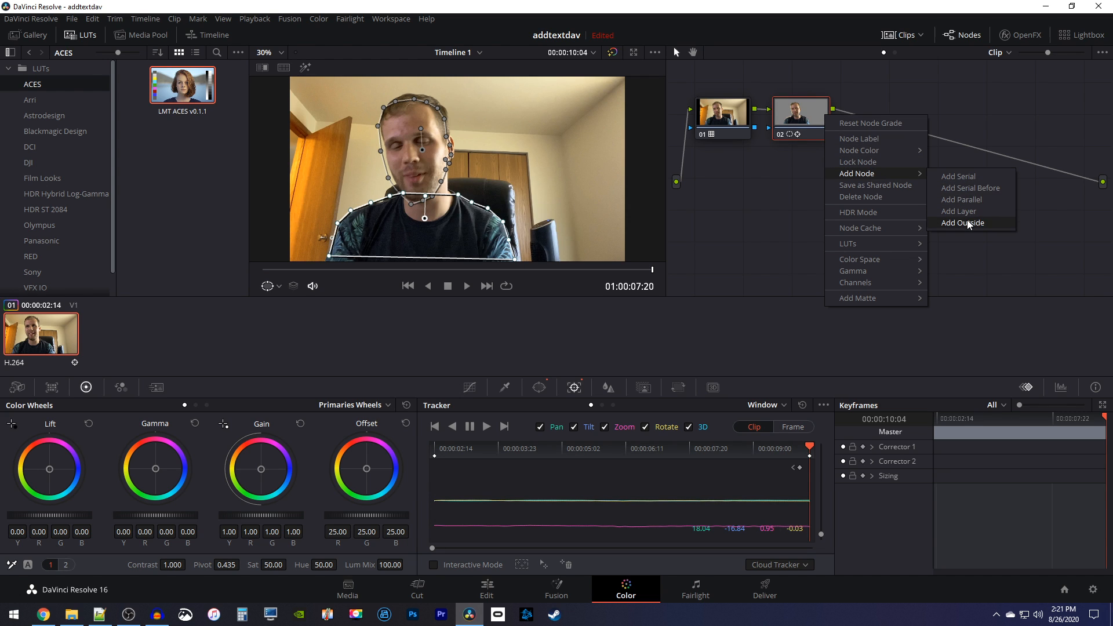
left_click(963, 223)
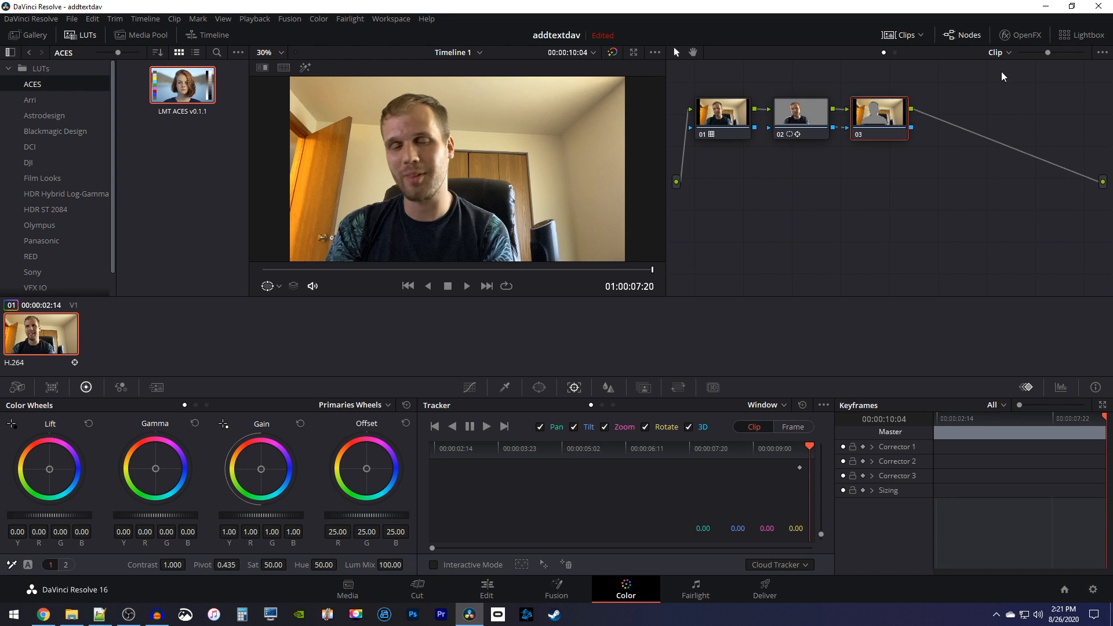
Step: Apply Gaussian Blur from the ResolveFX library to node 03
left_click(1020, 34)
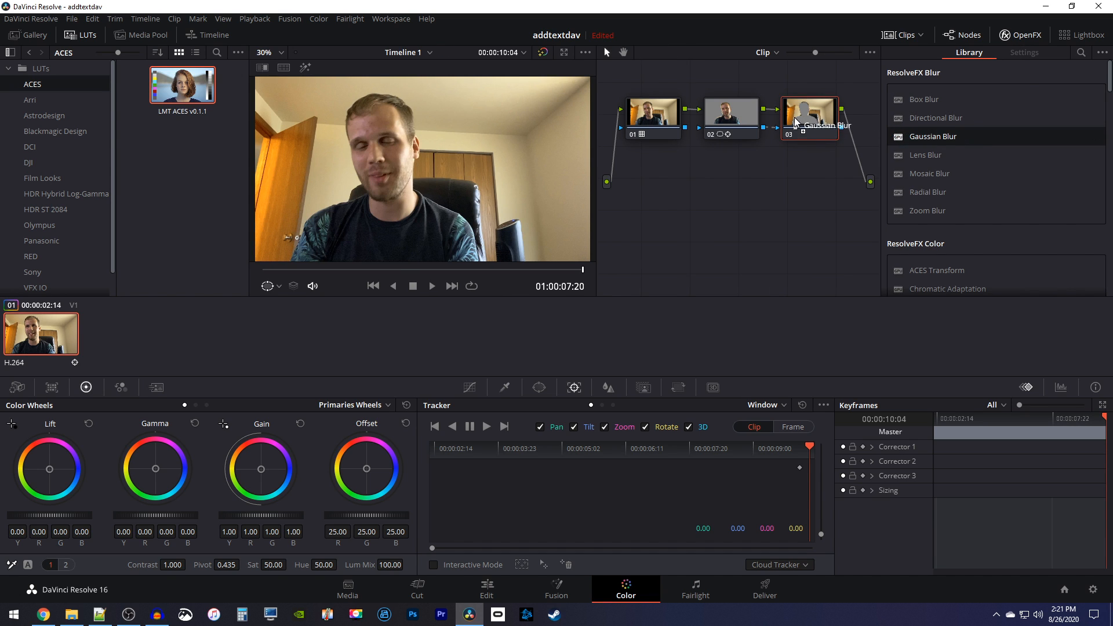
left_click(1024, 52)
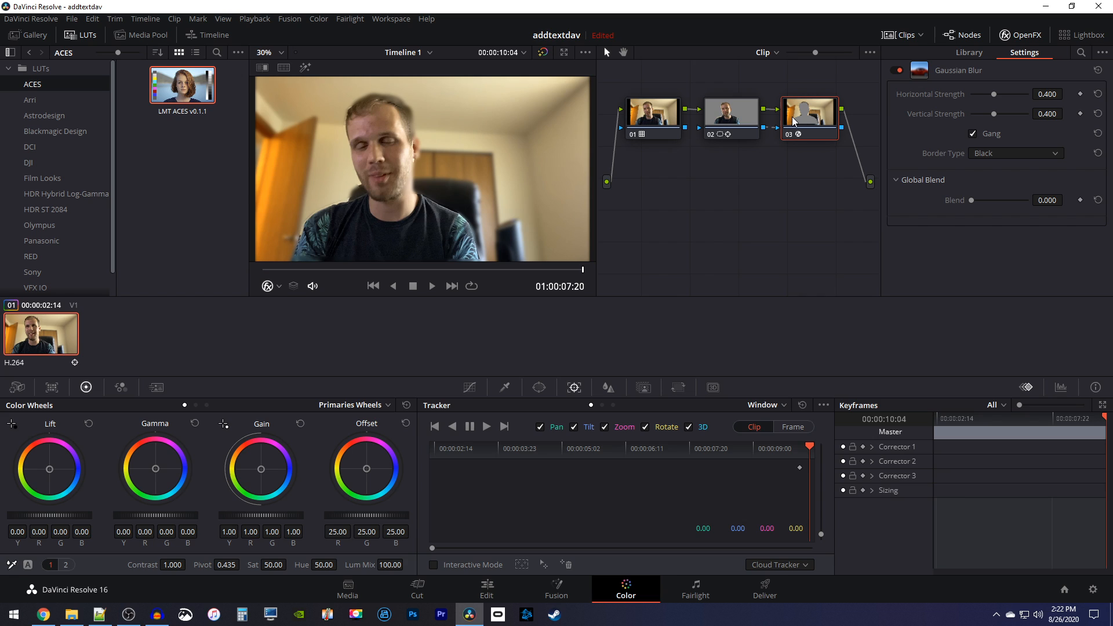
mouse_move(560, 95)
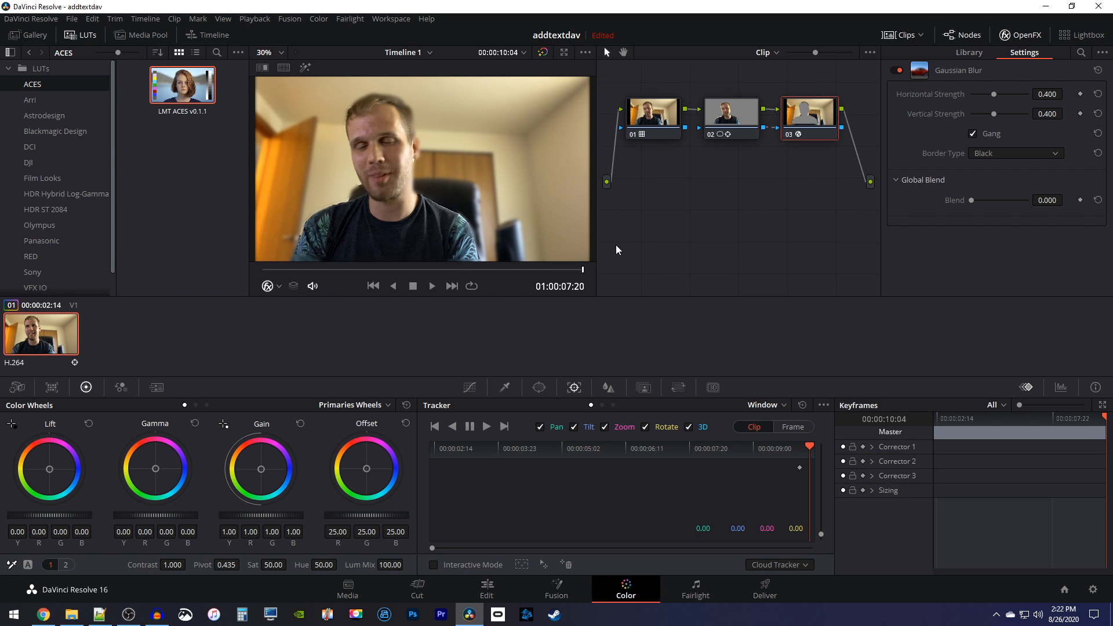
Step: Set the Gaussian Blur border type to Reflect
left_click(1015, 153)
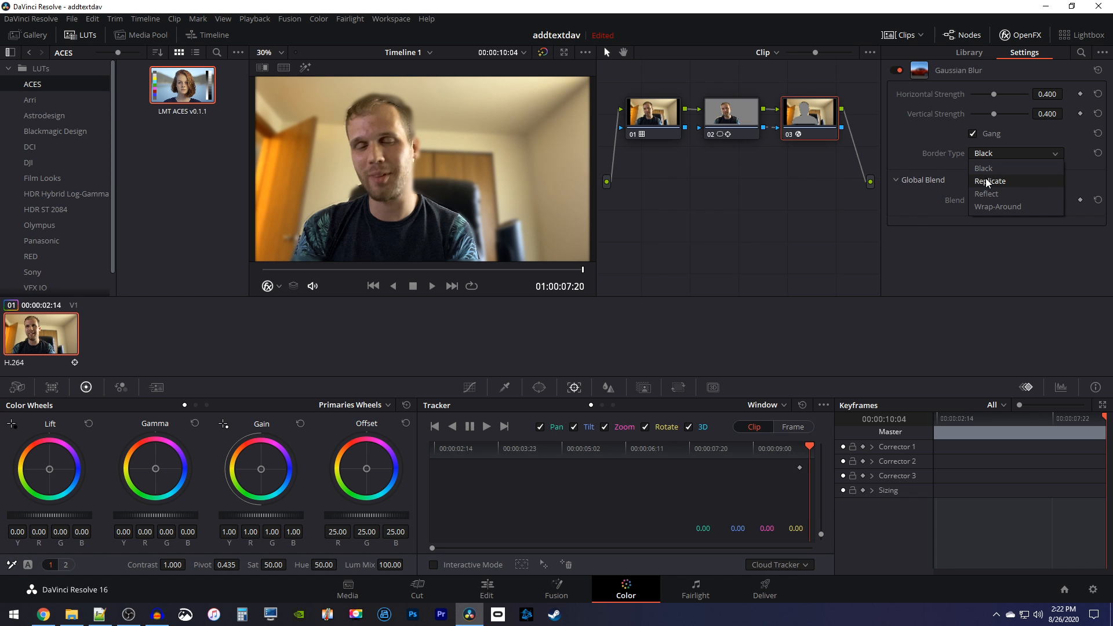
left_click(990, 181)
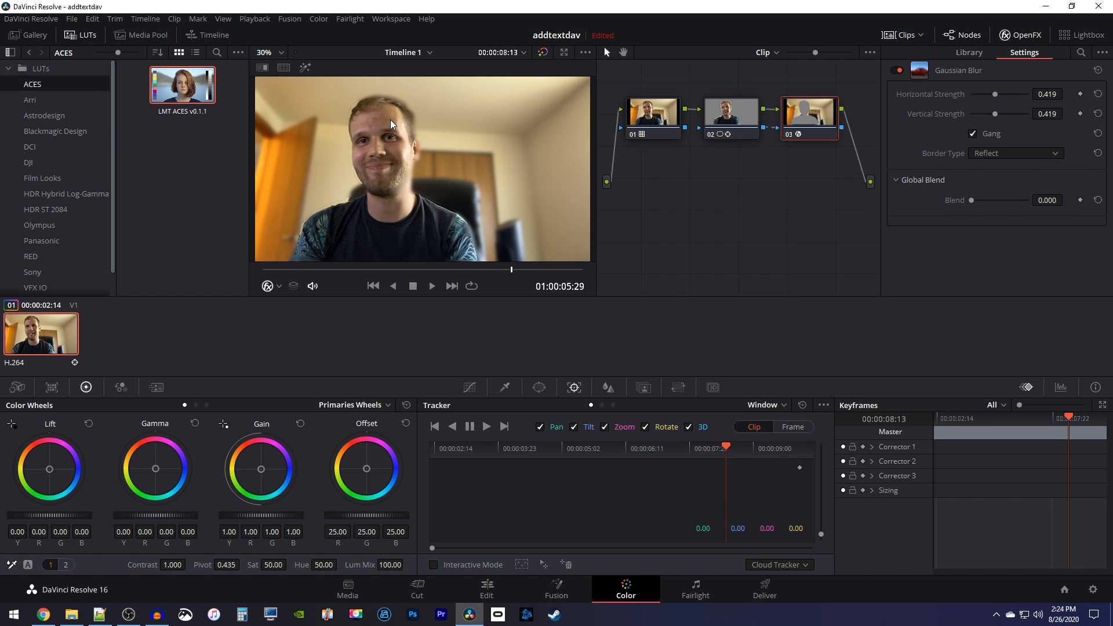
Step: Lower the blur strength to about 0.306 and play the clip
left_click_drag(1008, 94, 994, 94)
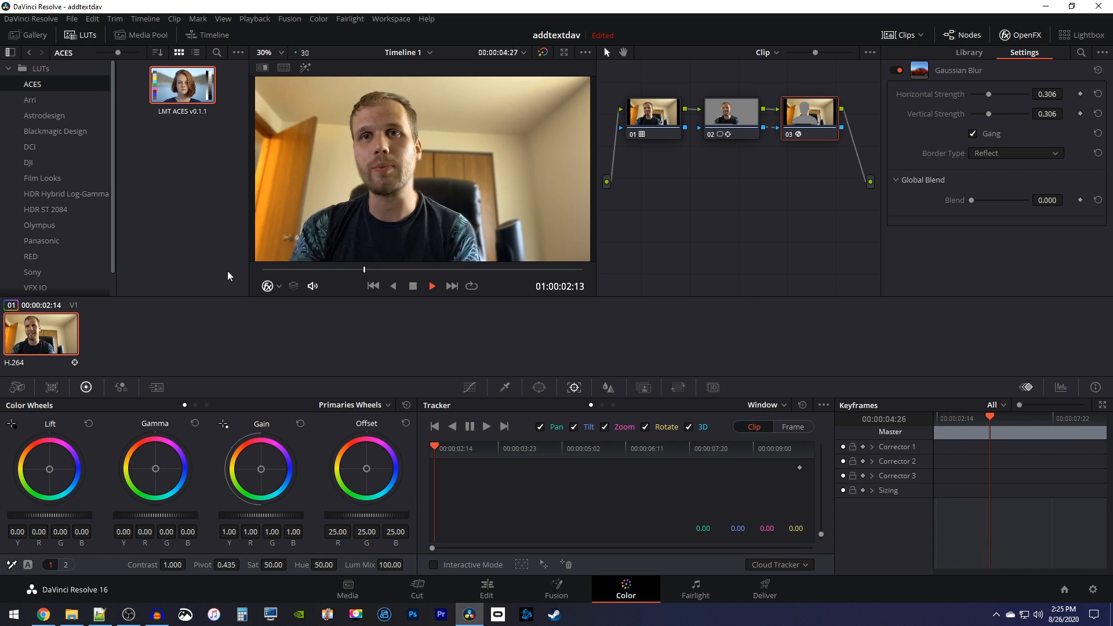
left_click(432, 285)
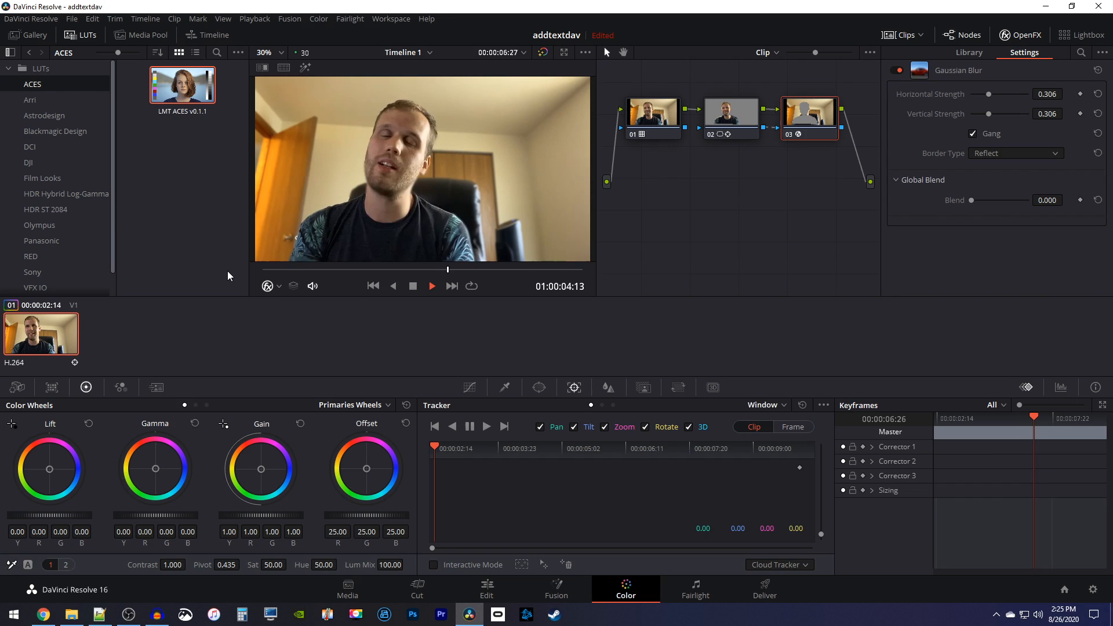